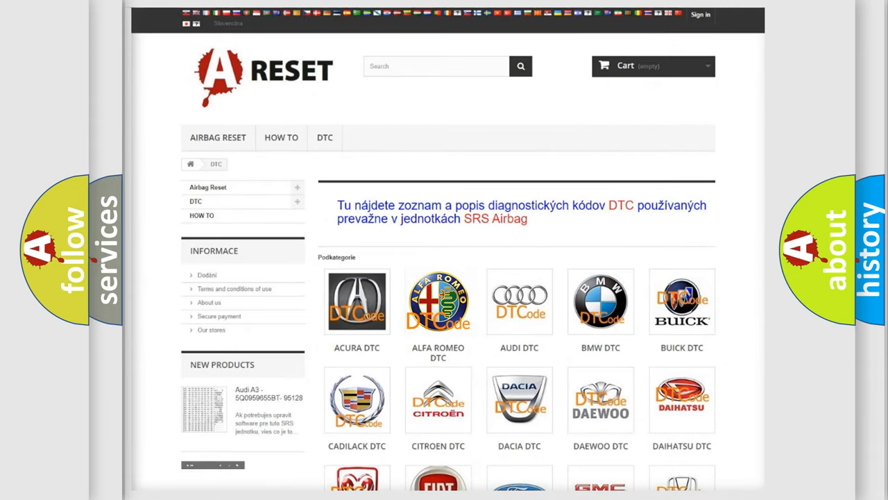
Show the Alfa Romeo DTC code list and browse its B and C codes.
{"action": "left_click", "coordinate": [439, 301]}
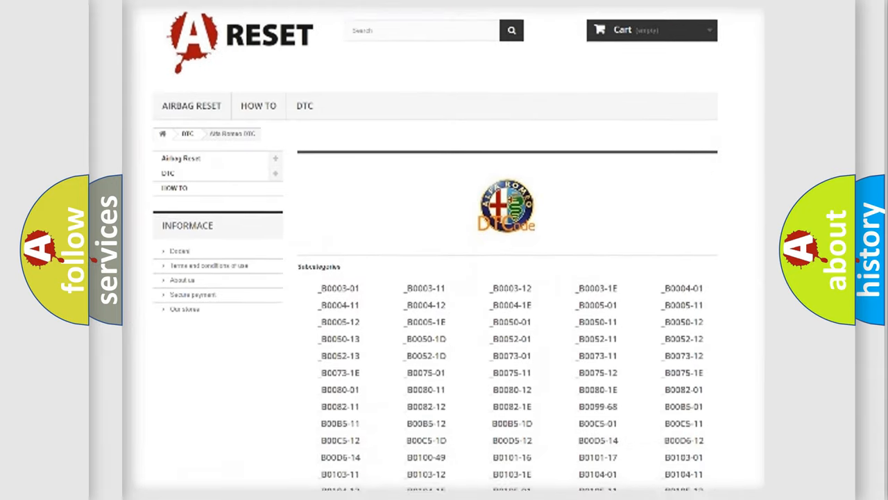
{"action": "scroll", "scroll_direction": "down", "scroll_amount": 3}
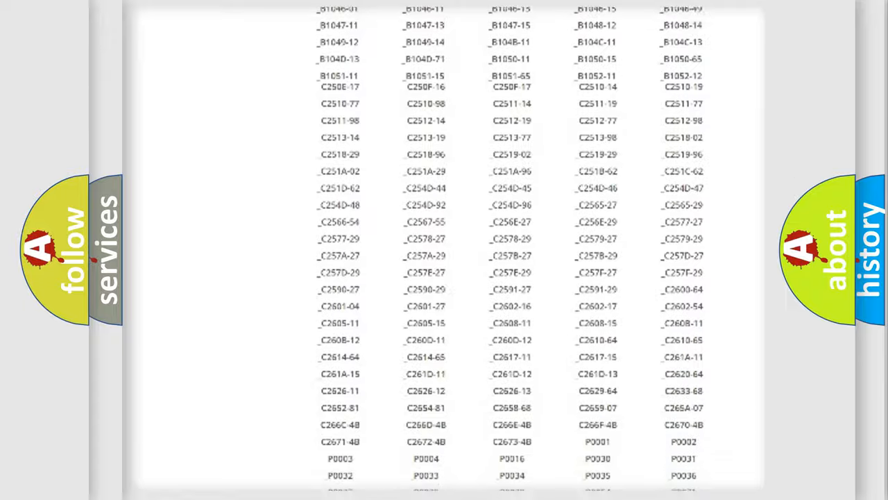
{"action": "scroll", "scroll_direction": "up", "scroll_amount": 3}
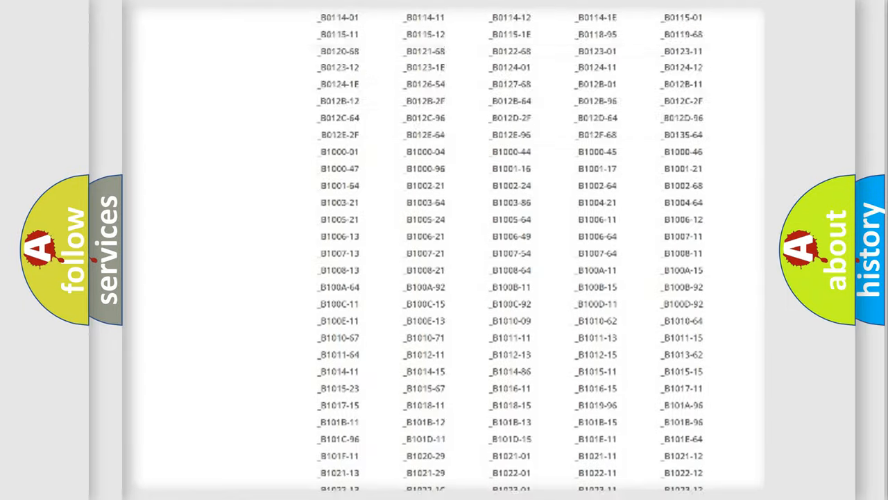
{"action": "scroll", "scroll_direction": "up", "scroll_amount": 3}
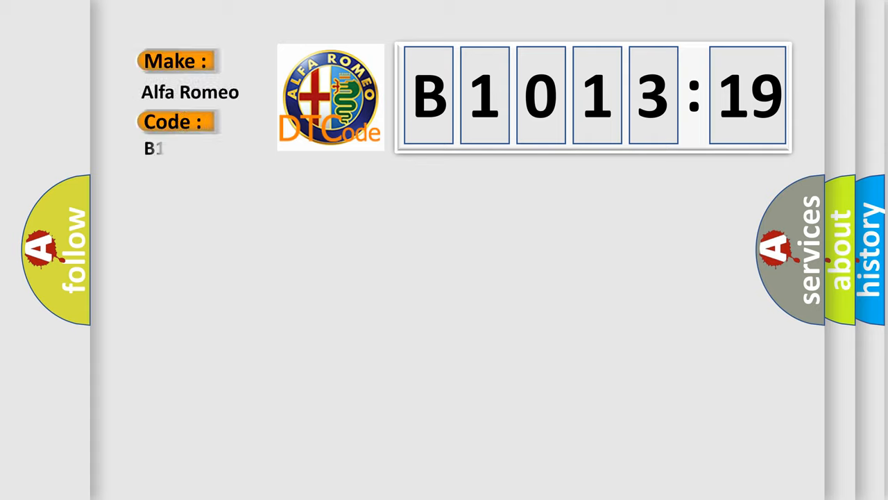
Complete the Code field to read B1013-19 on the Alfa Romeo slide.
{"action": "type", "text": "1013-19"}
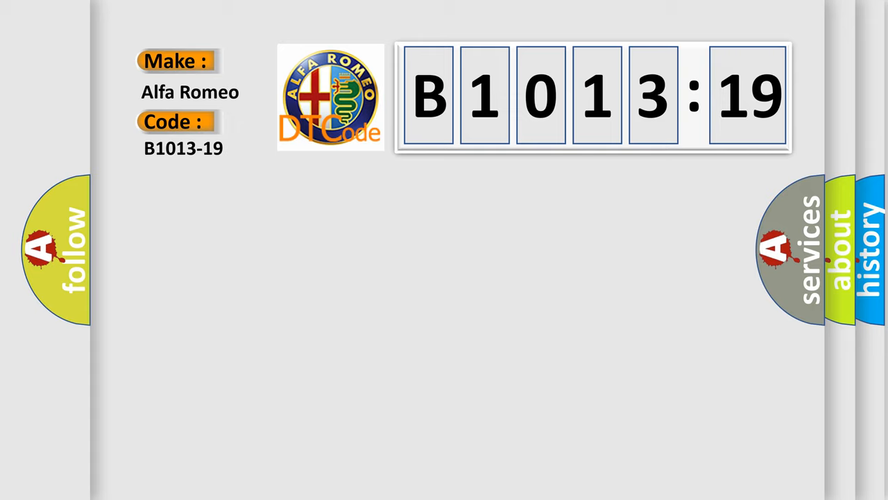